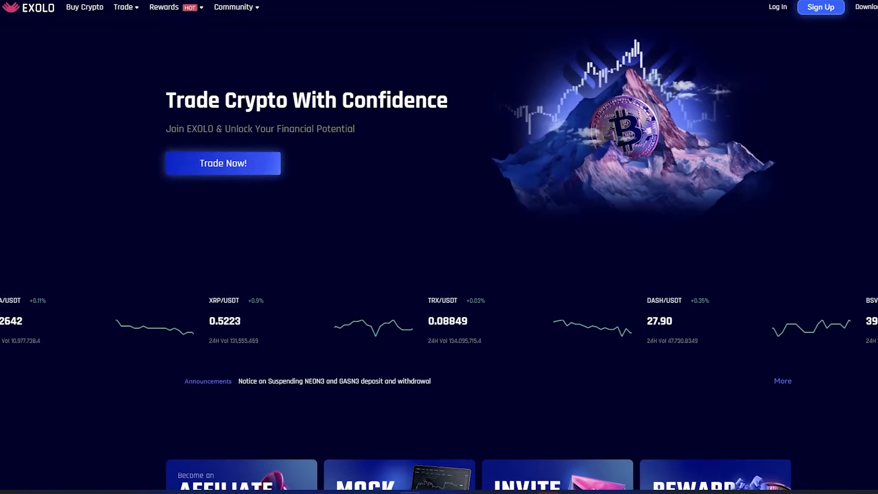
Scroll through the homepage, then load the BTCUSDT perpetual futures trading page
{"action": "scroll", "scroll_direction": "down", "scroll_amount": 3}
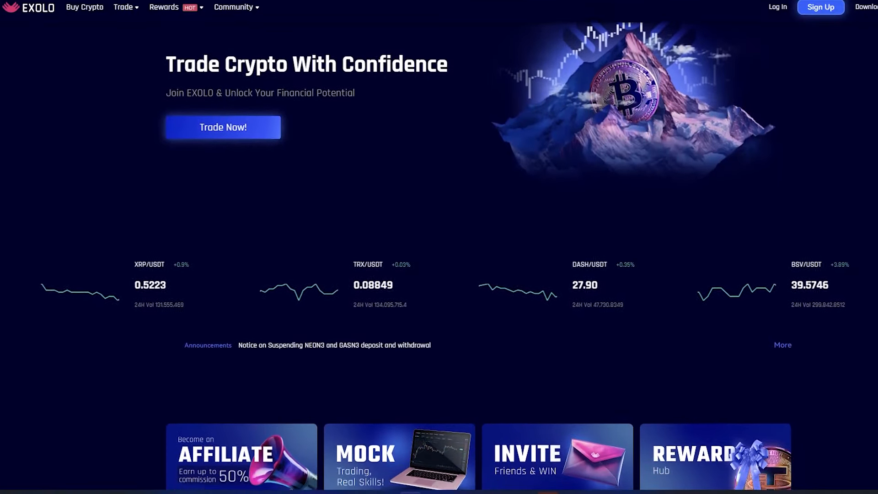
{"action": "scroll", "scroll_direction": "down", "scroll_amount": 3}
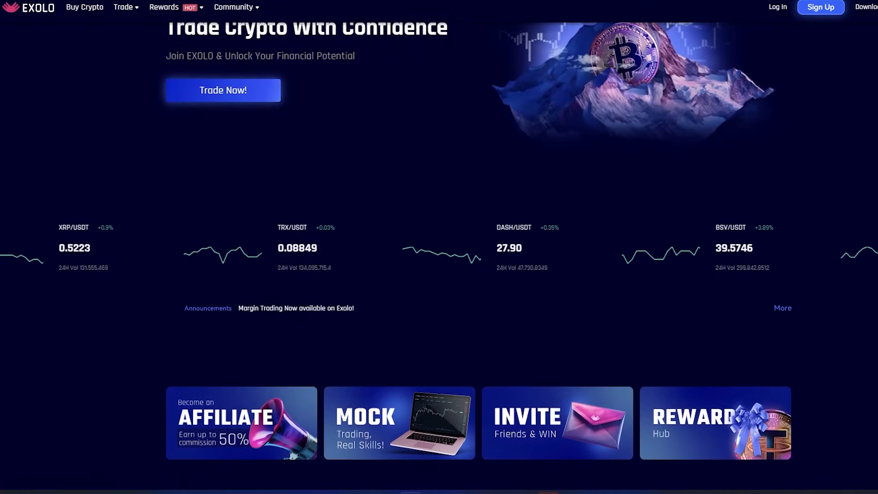
{"action": "scroll", "scroll_direction": "down", "scroll_amount": 3}
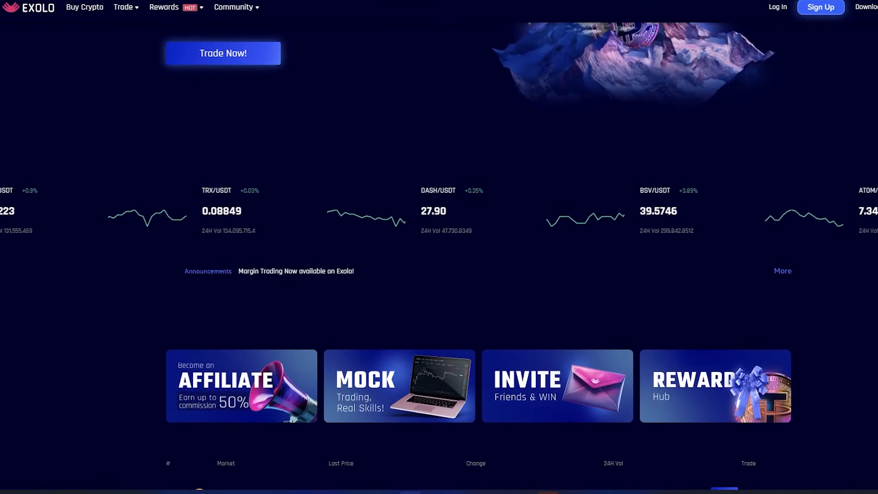
{"action": "scroll", "scroll_direction": "down", "scroll_amount": 3}
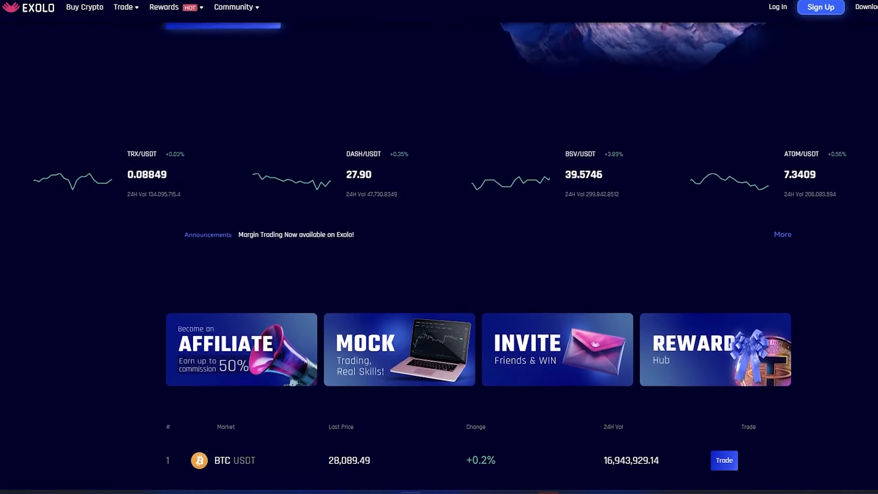
{"action": "scroll", "scroll_direction": "down", "scroll_amount": 3}
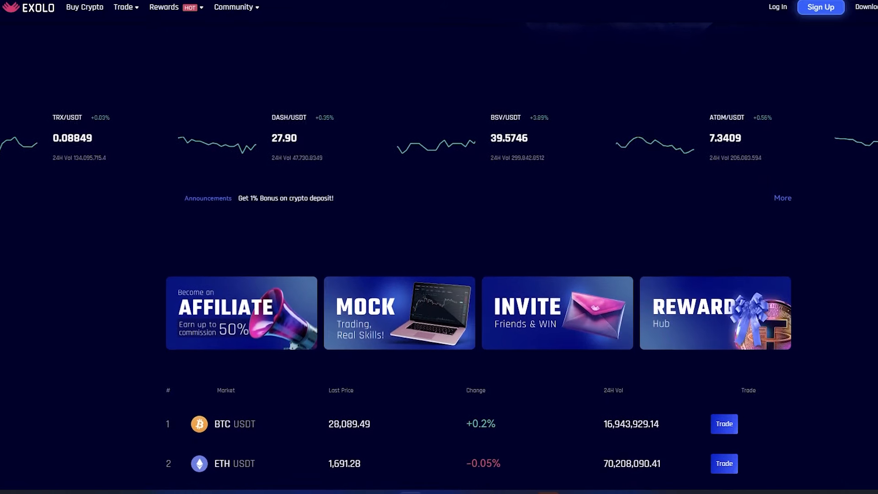
{"action": "scroll", "scroll_direction": "down", "scroll_amount": 3}
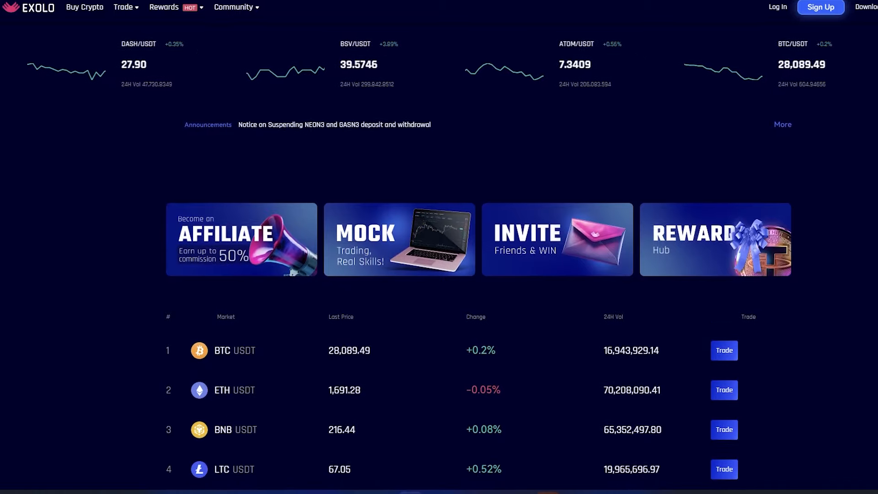
{"action": "scroll", "scroll_direction": "down", "scroll_amount": 3}
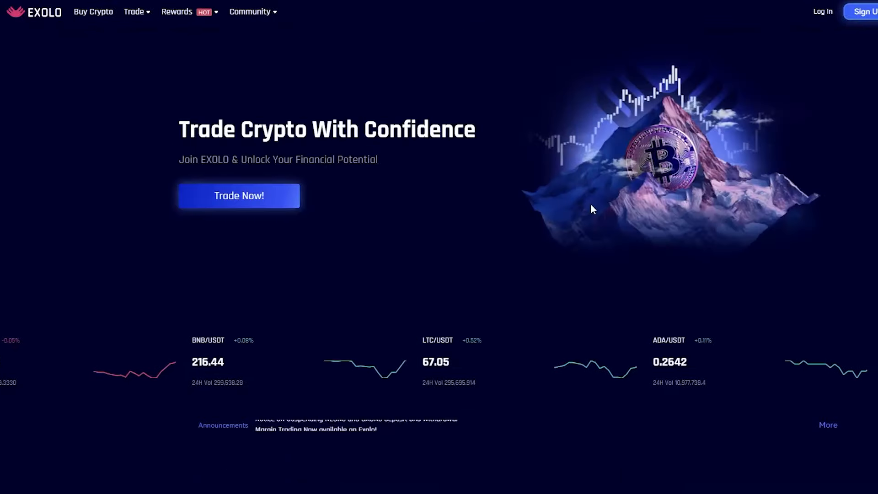
{"action": "left_click", "coordinate": [134, 11]}
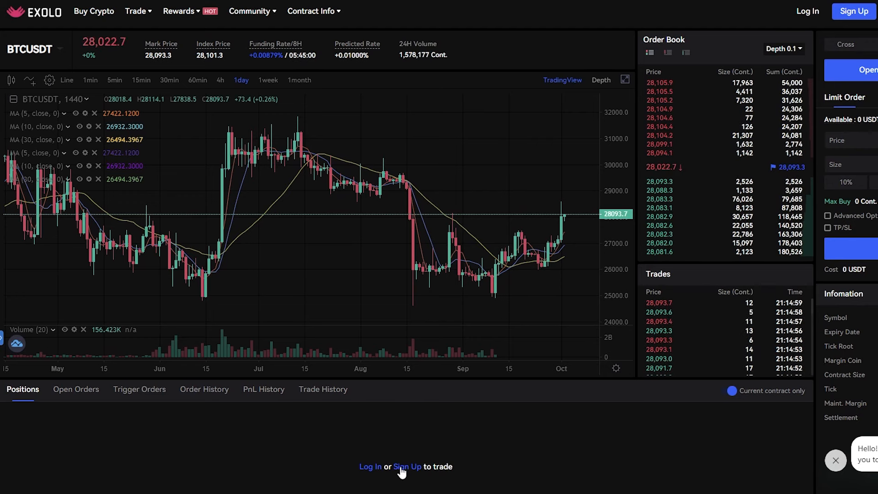
Log in, dismiss the Deposit Funds popup and scroll the Spot Account zero-balance fund list
{"action": "left_click", "coordinate": [407, 467]}
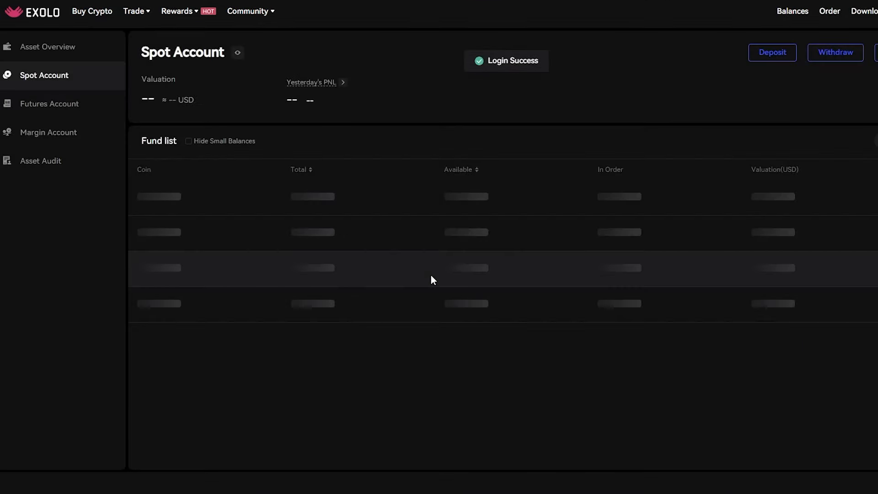
{"action": "left_click", "coordinate": [772, 52]}
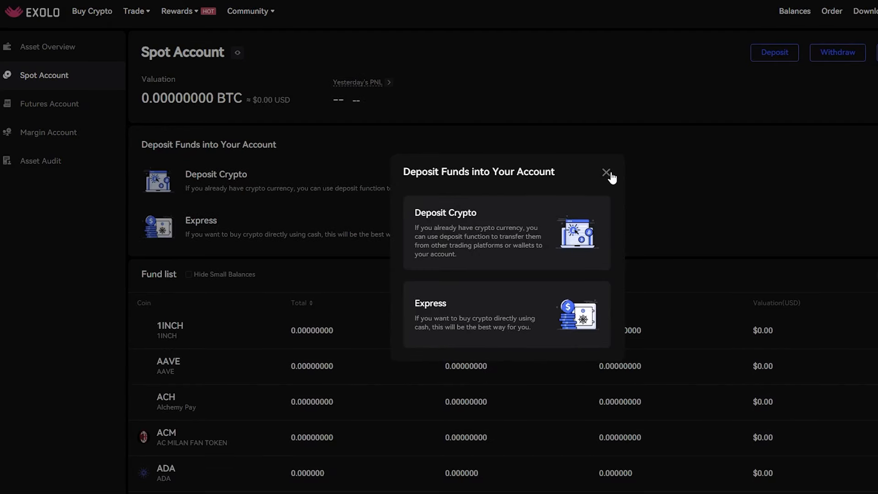
{"action": "left_click", "coordinate": [606, 172]}
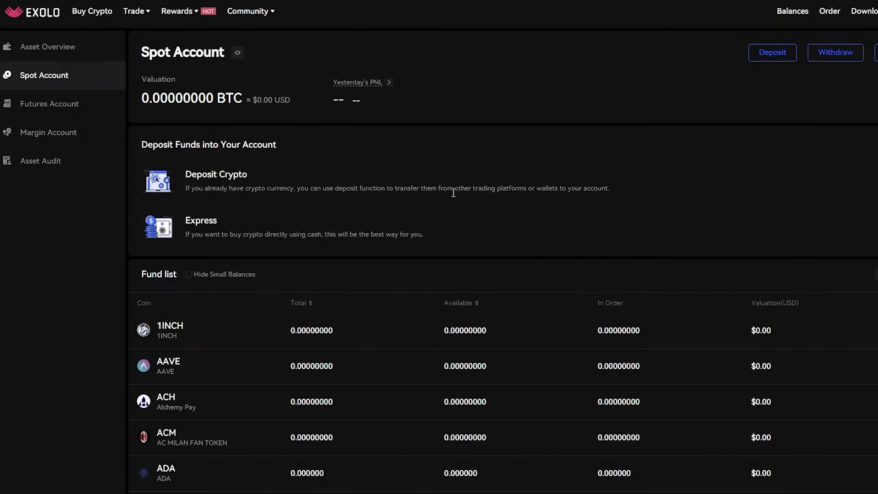
{"action": "scroll", "scroll_direction": "down", "scroll_amount": 3}
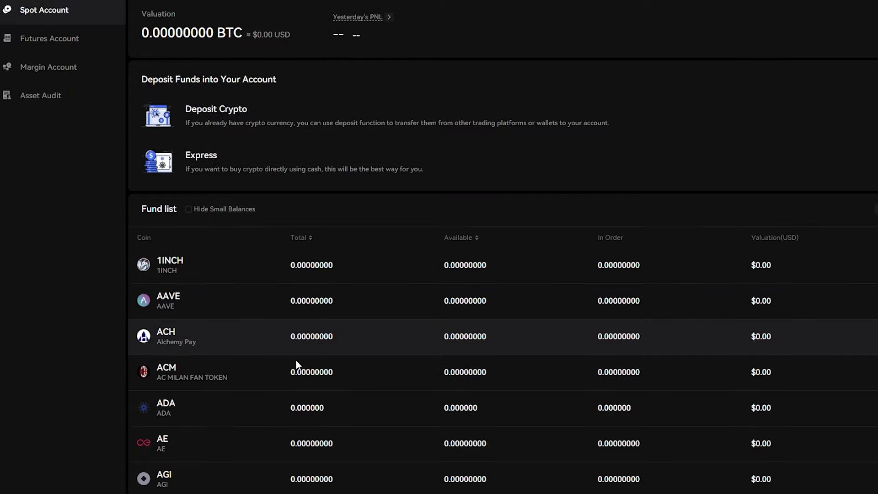
{"action": "scroll", "scroll_direction": "down", "scroll_amount": 3}
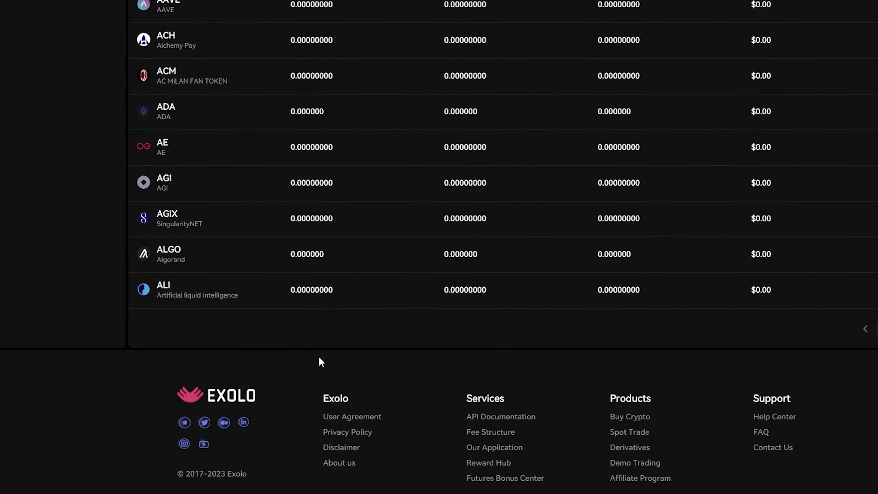
{"action": "scroll", "scroll_direction": "up", "scroll_amount": 3}
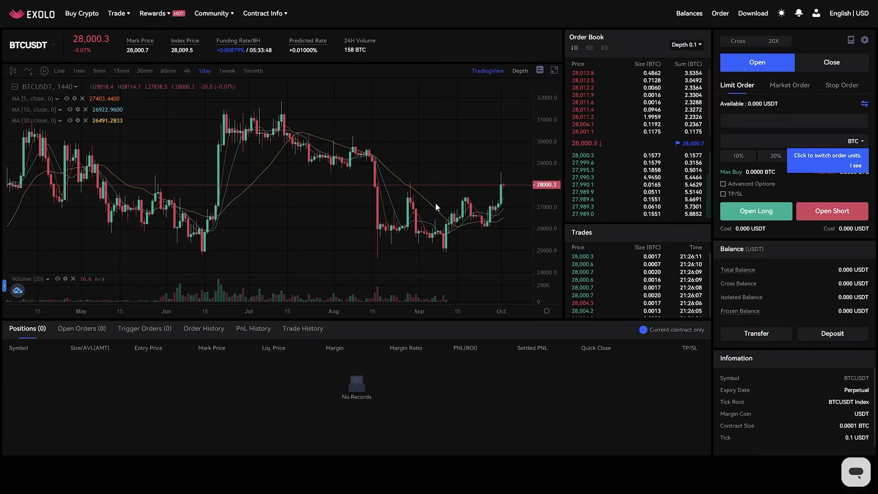
{"action": "mouse_move", "coordinate": [415, 205]}
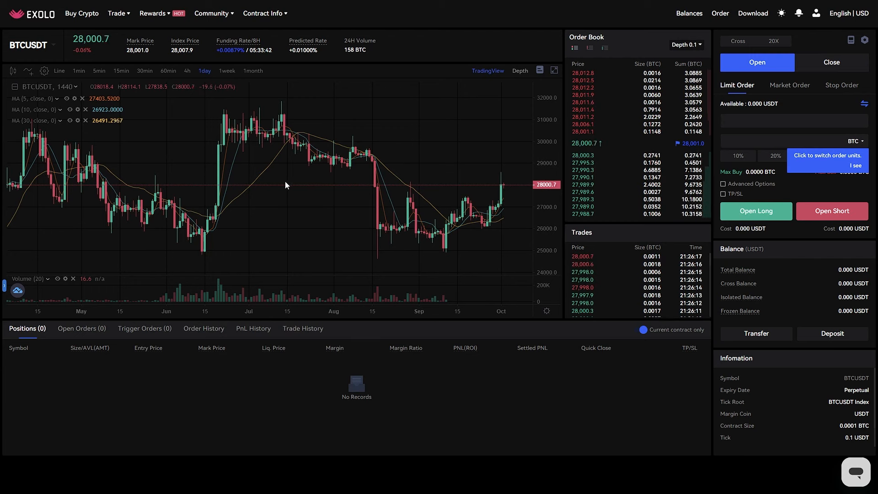
{"action": "mouse_move", "coordinate": [543, 244]}
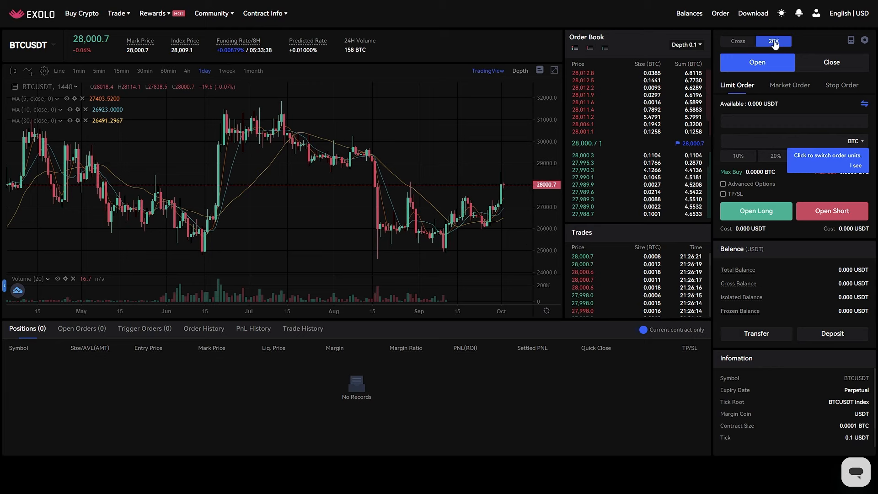
Confirm BTCUSDT futures leverage at 20x in the Leverage Level dialog
{"action": "left_click", "coordinate": [774, 41]}
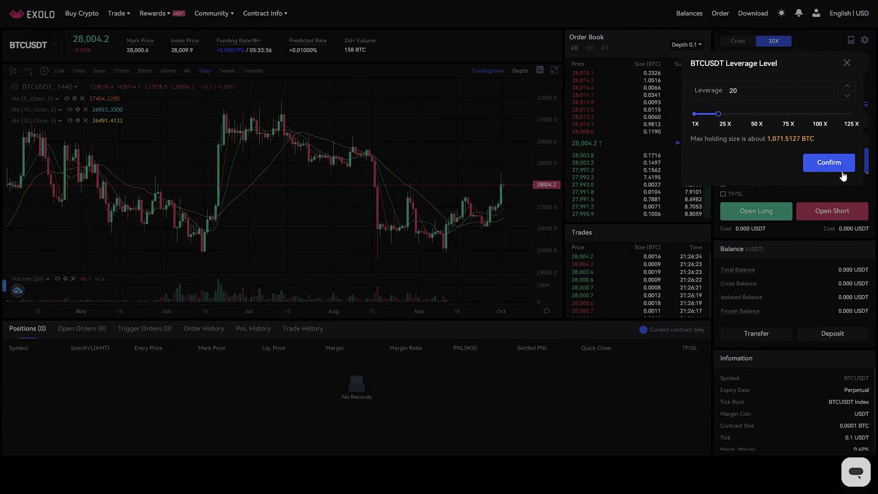
{"action": "left_click", "coordinate": [829, 163]}
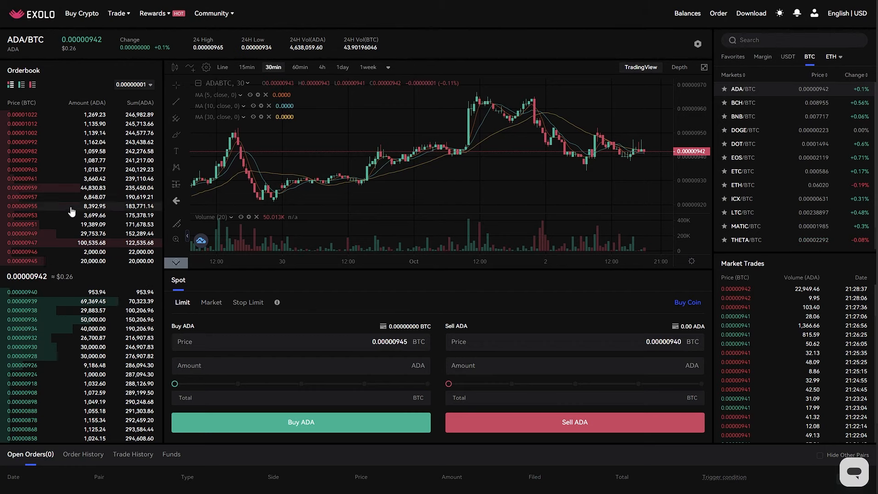
{"action": "scroll", "scroll_direction": "down", "scroll_amount": 3}
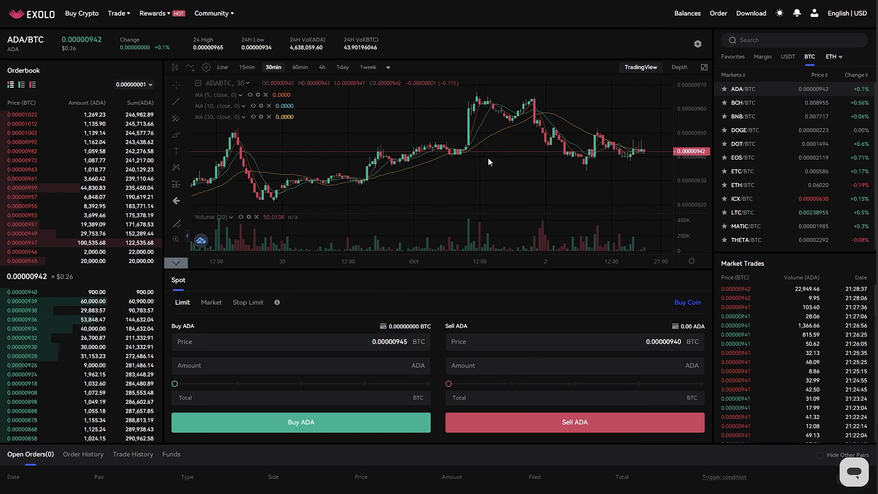
{"action": "mouse_move", "coordinate": [652, 84]}
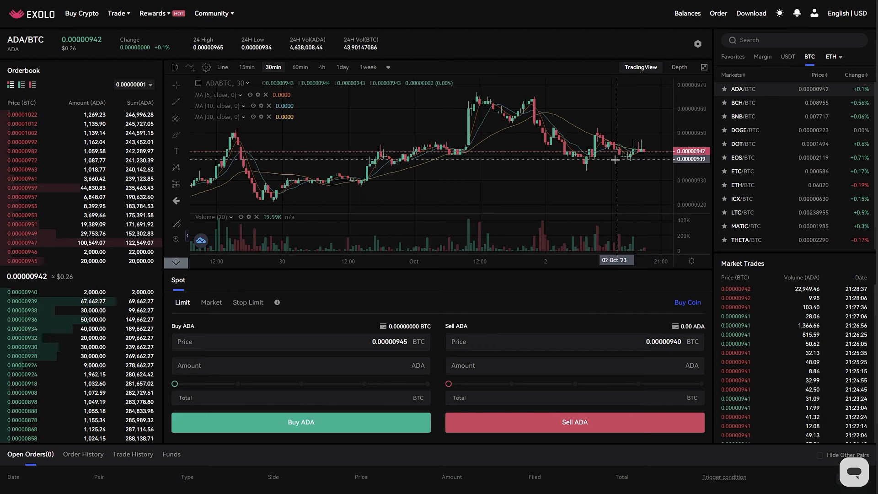
{"action": "mouse_move", "coordinate": [246, 147]}
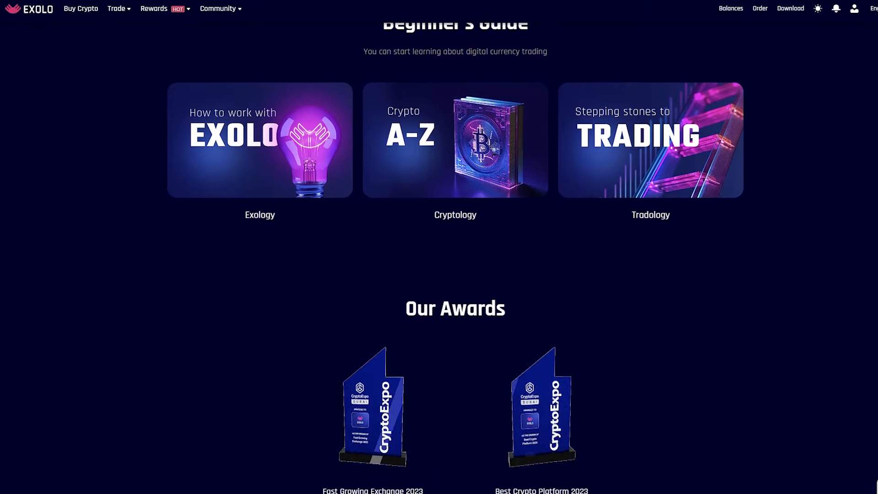
{"action": "scroll", "scroll_direction": "down", "scroll_amount": 3}
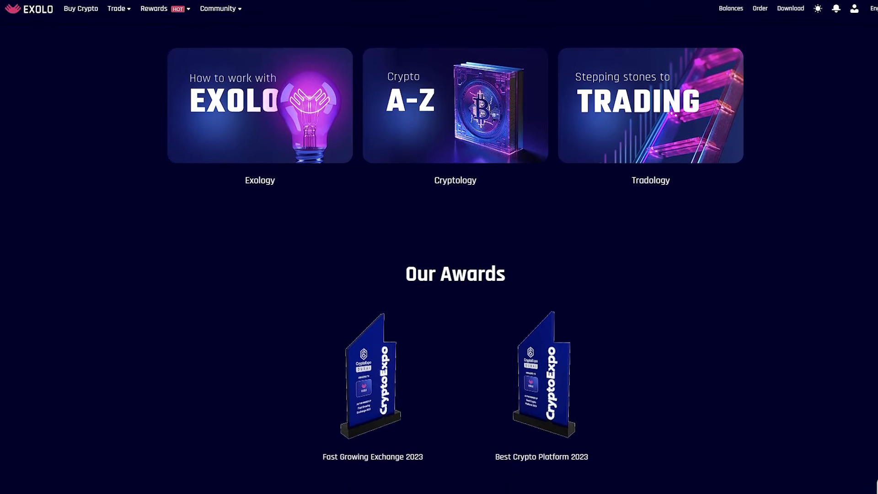
{"action": "scroll", "scroll_direction": "down", "scroll_amount": 3}
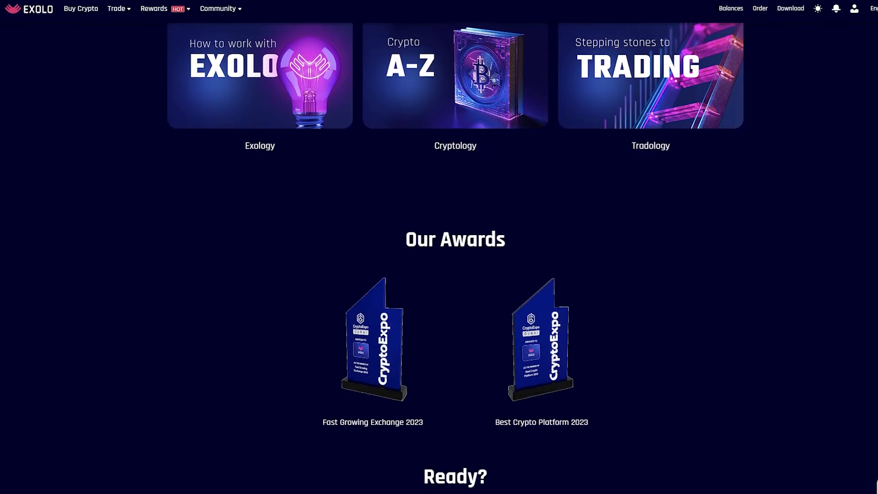
{"action": "scroll", "scroll_direction": "down", "scroll_amount": 3}
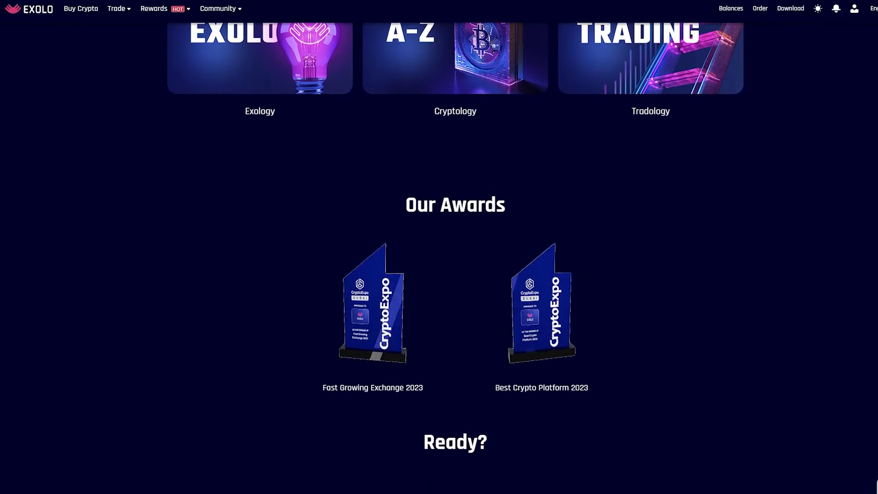
{"action": "scroll", "scroll_direction": "down", "scroll_amount": 3}
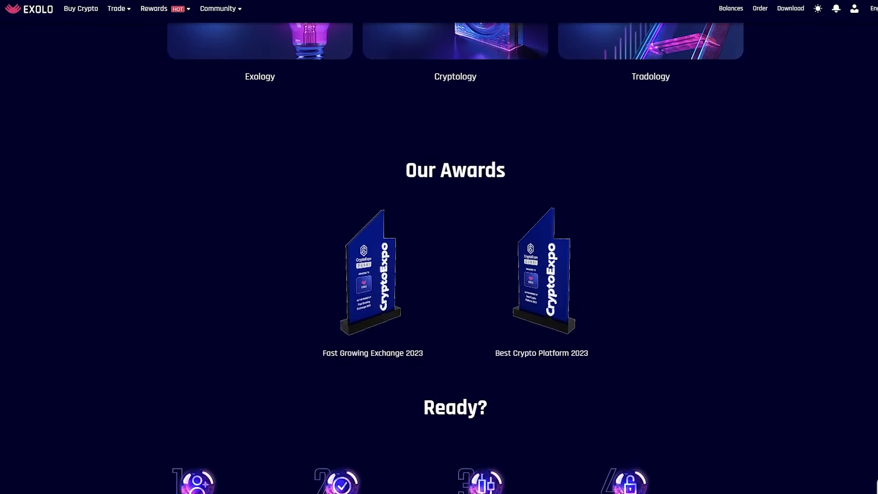
{"action": "scroll", "scroll_direction": "down", "scroll_amount": 3}
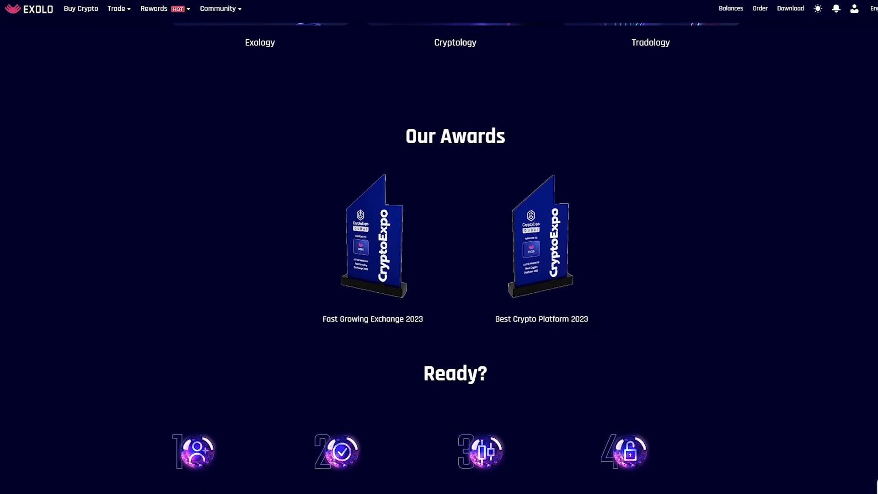
{"action": "scroll", "scroll_direction": "down", "scroll_amount": 3}
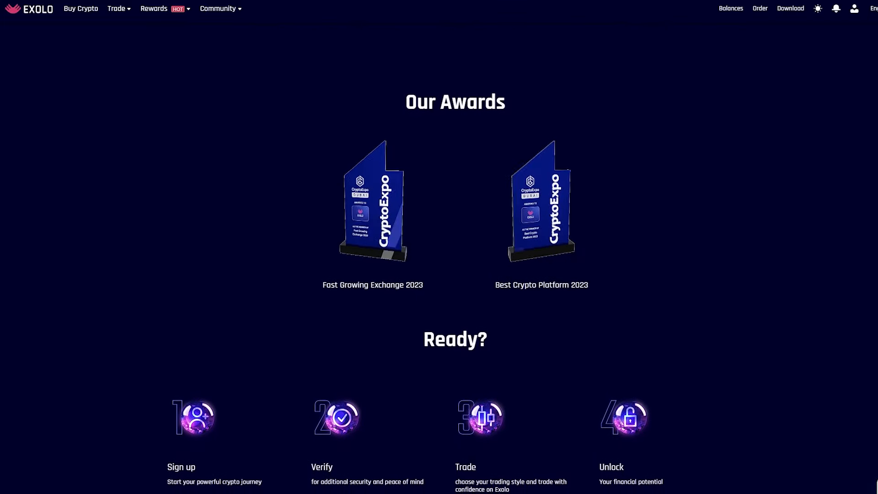
{"action": "scroll", "scroll_direction": "down", "scroll_amount": 3}
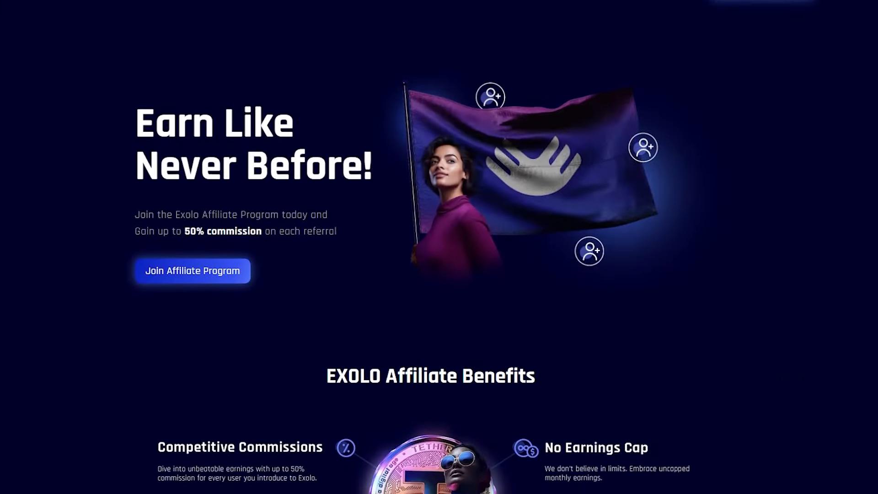
Scroll down through the affiliate program page
{"action": "scroll", "scroll_direction": "down", "scroll_amount": 3}
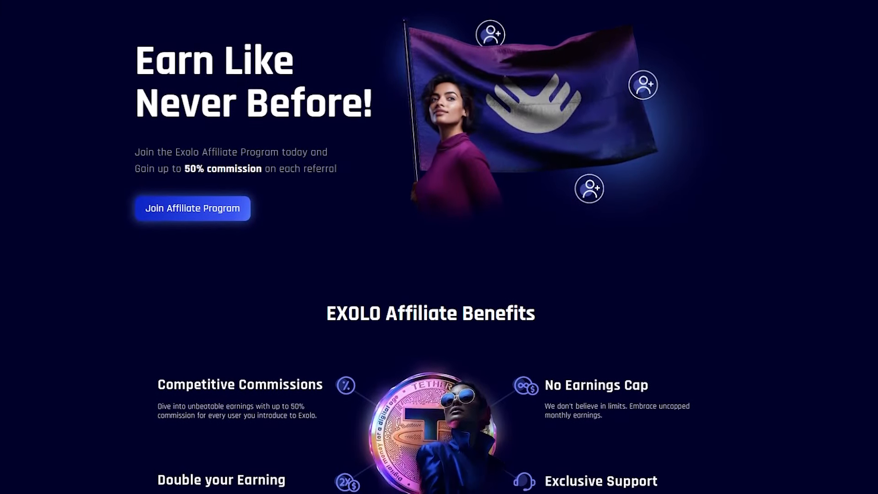
{"action": "scroll", "scroll_direction": "down", "scroll_amount": 3}
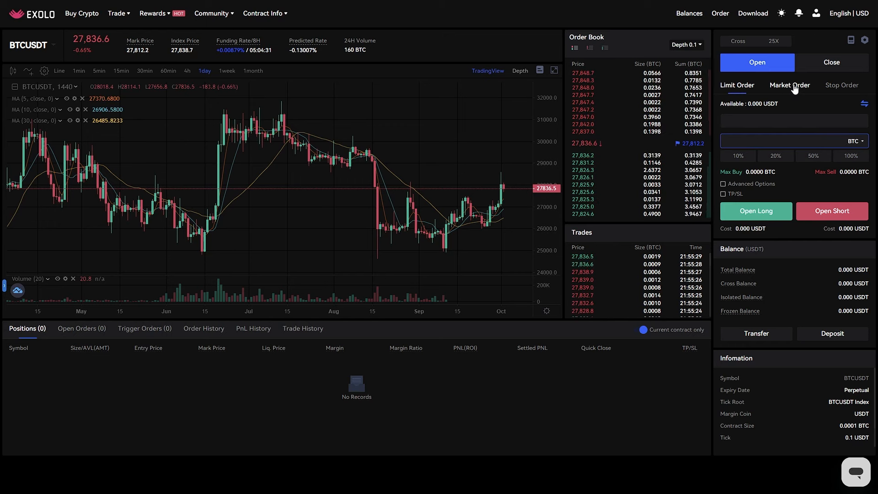
Switch BTCUSDT ordering to Market Order and pick the 10% size preset
{"action": "left_click", "coordinate": [791, 85]}
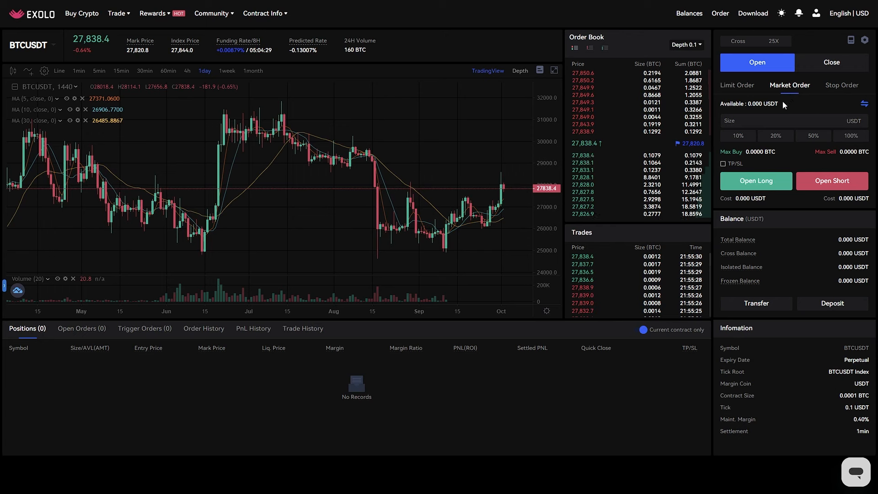
{"action": "left_click", "coordinate": [738, 135]}
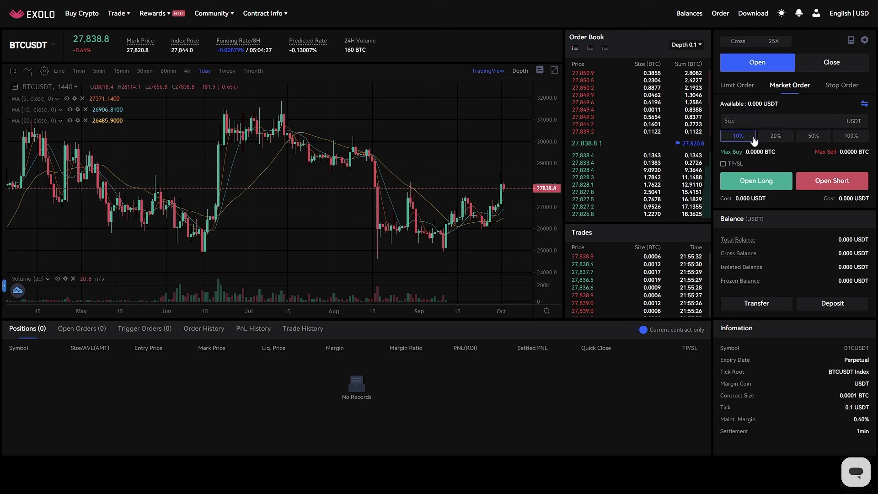
{"action": "left_click", "coordinate": [814, 135]}
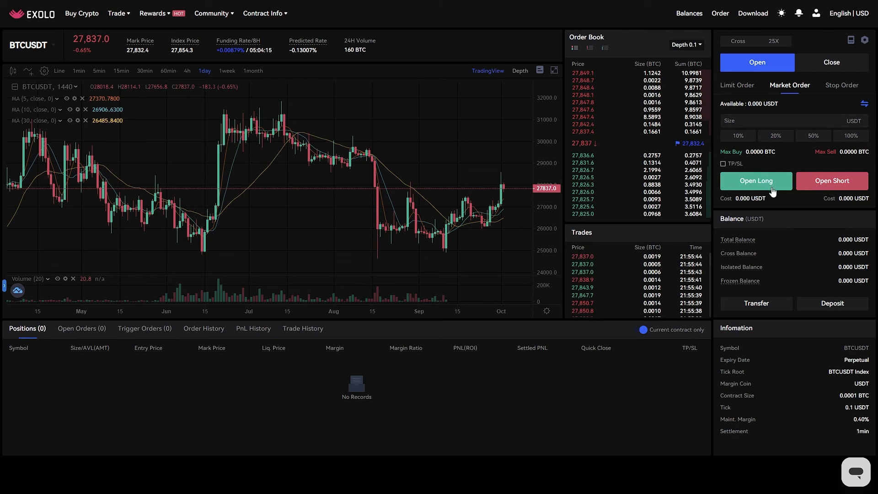
{"action": "mouse_move", "coordinate": [744, 164]}
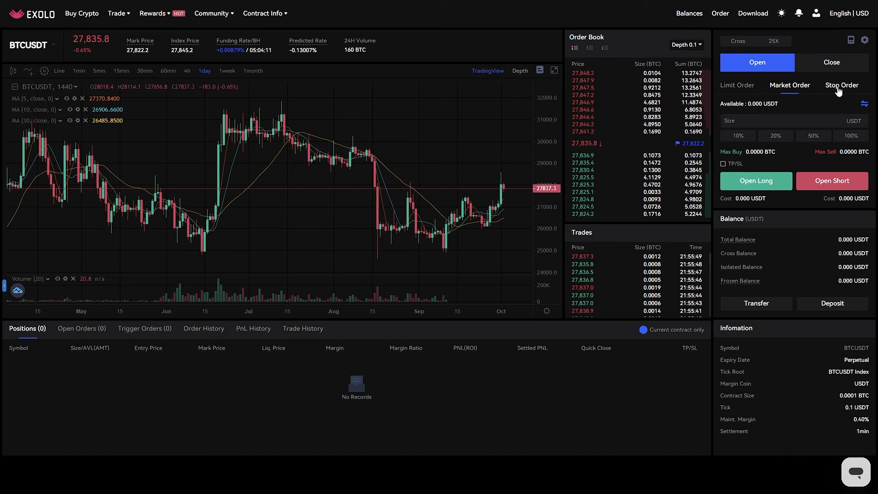
Switch to Stop Order, set size to 10% of balance and attempt Open Long
{"action": "left_click", "coordinate": [842, 85]}
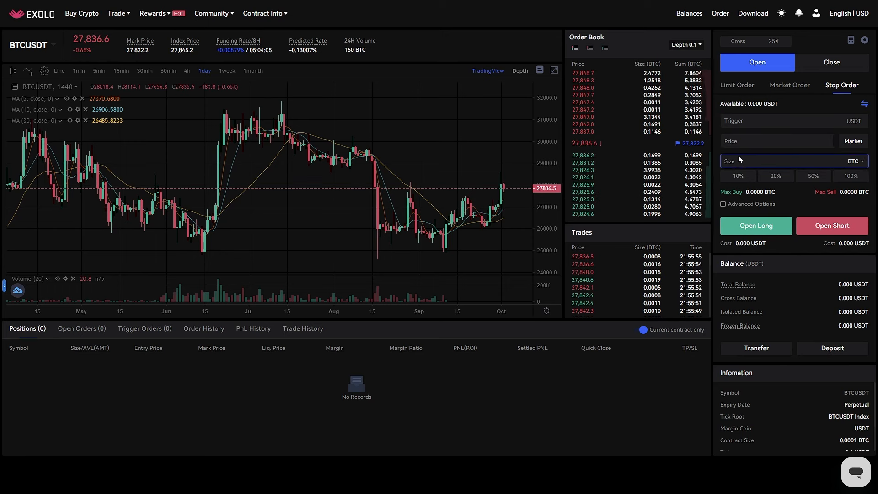
{"action": "left_click", "coordinate": [737, 176]}
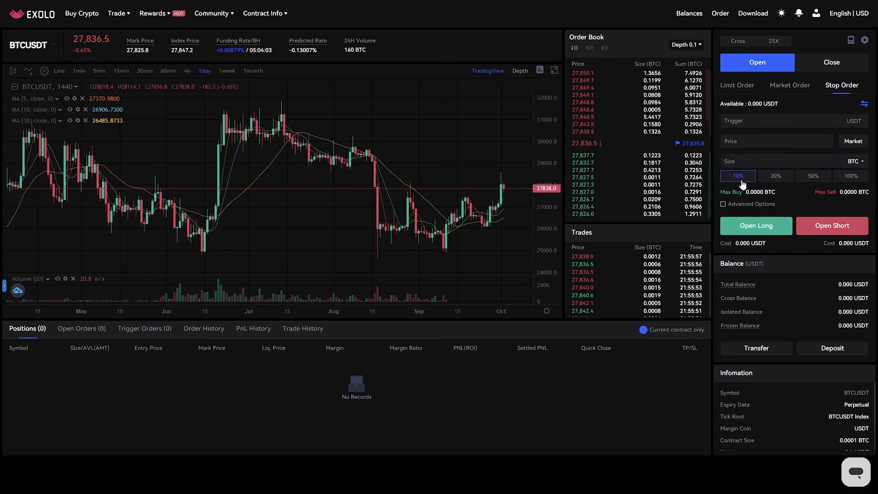
{"action": "left_click", "coordinate": [851, 176]}
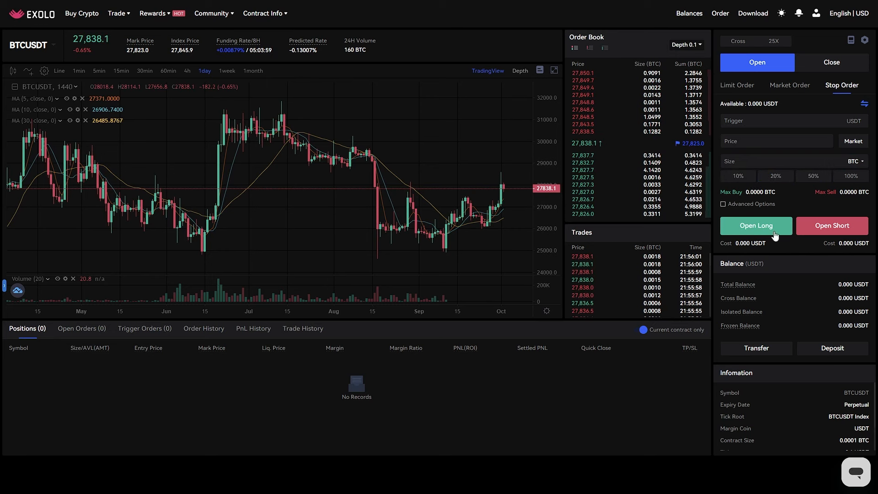
{"action": "left_click", "coordinate": [779, 161]}
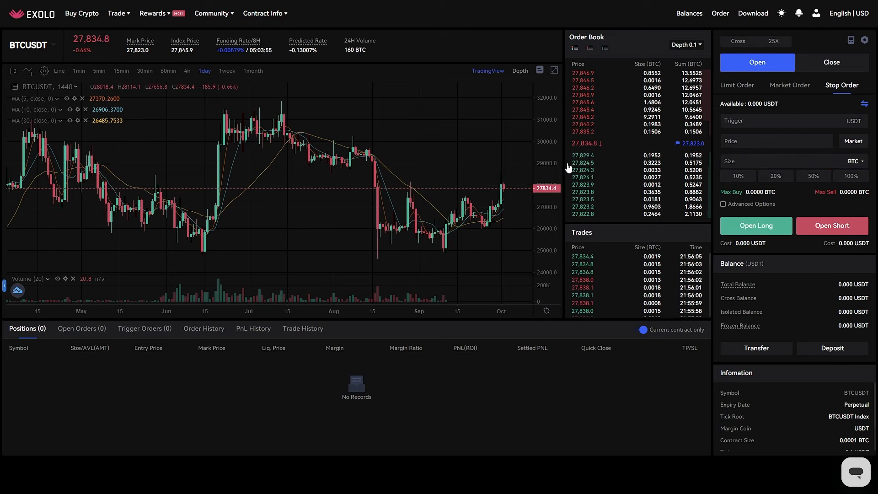
Return to Limit Order and cycle the advanced time-in-force options P/O, IOC and FOK
{"action": "left_click", "coordinate": [736, 86]}
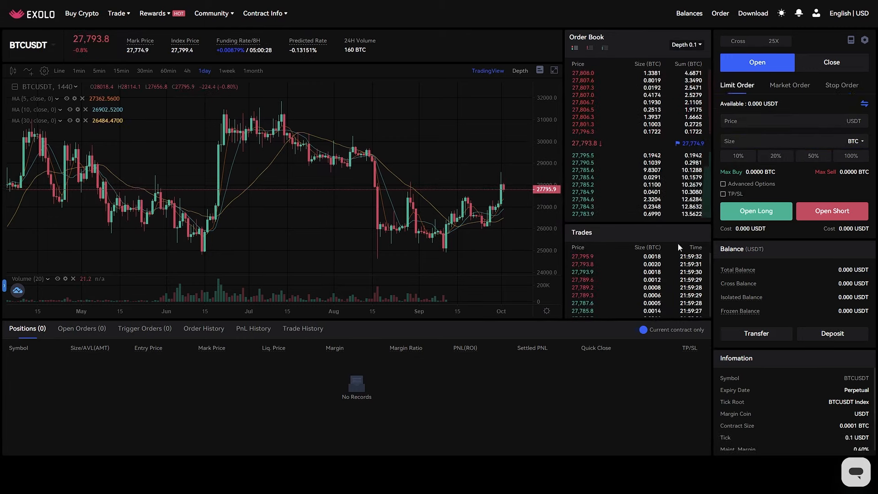
{"action": "left_click", "coordinate": [723, 184]}
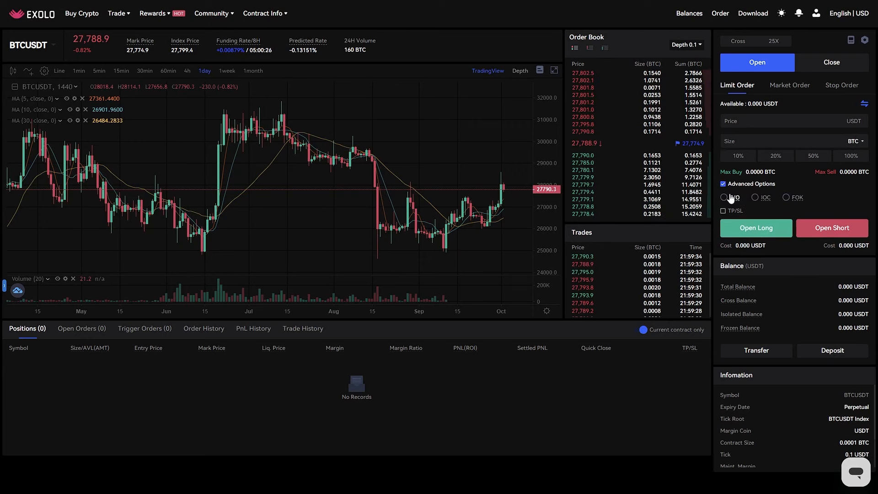
{"action": "left_click", "coordinate": [724, 198]}
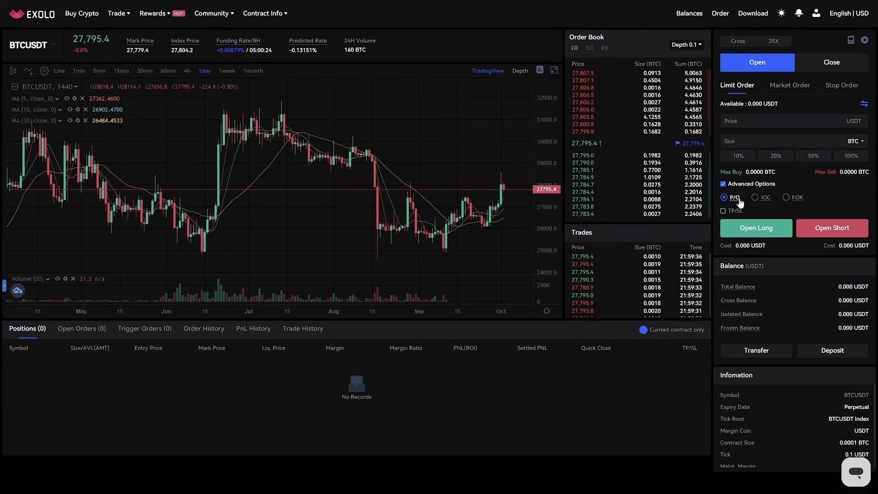
{"action": "left_click", "coordinate": [754, 198]}
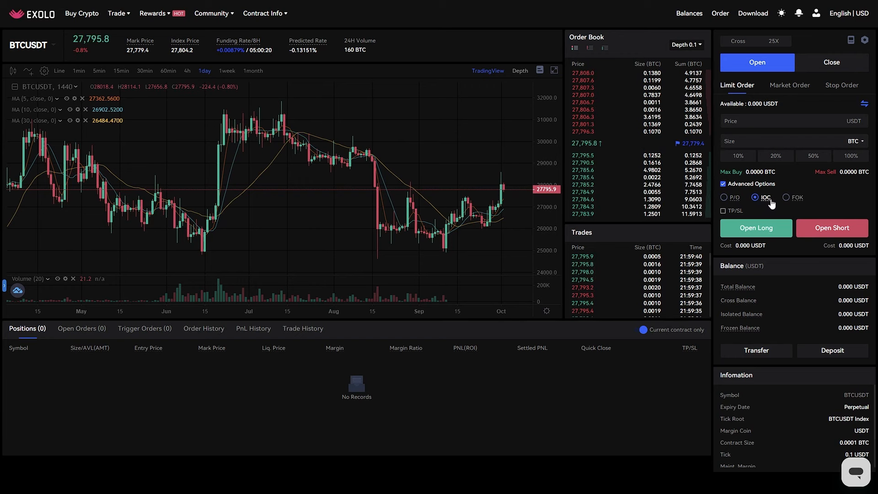
{"action": "left_click", "coordinate": [786, 198]}
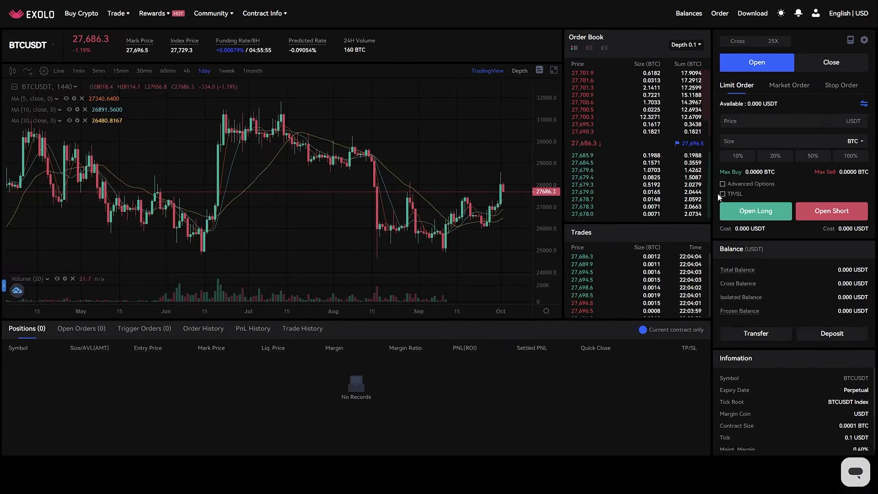
Enable TP/SL, then switch to Market Order with a 20% size preset
{"action": "left_click", "coordinate": [723, 194]}
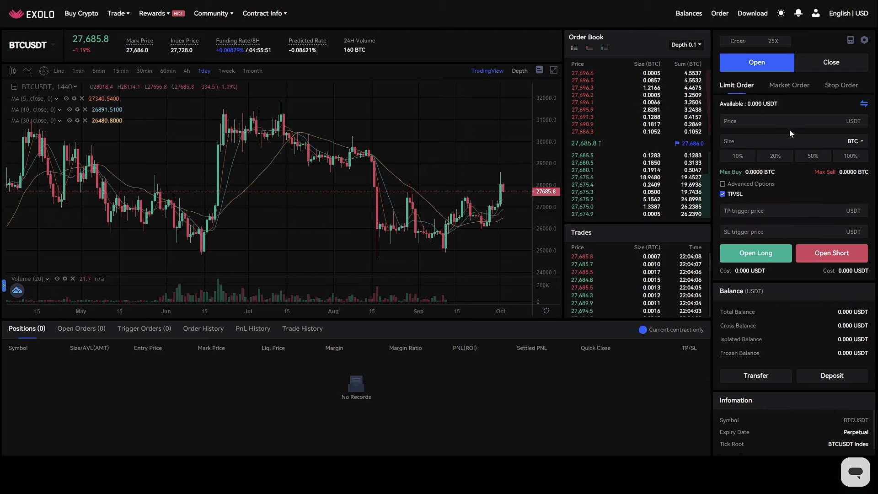
{"action": "left_click", "coordinate": [789, 85]}
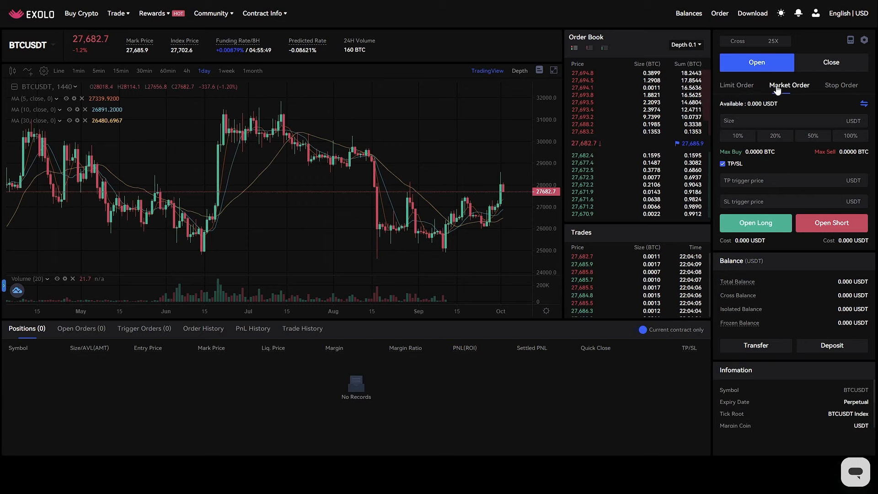
{"action": "left_click", "coordinate": [776, 135]}
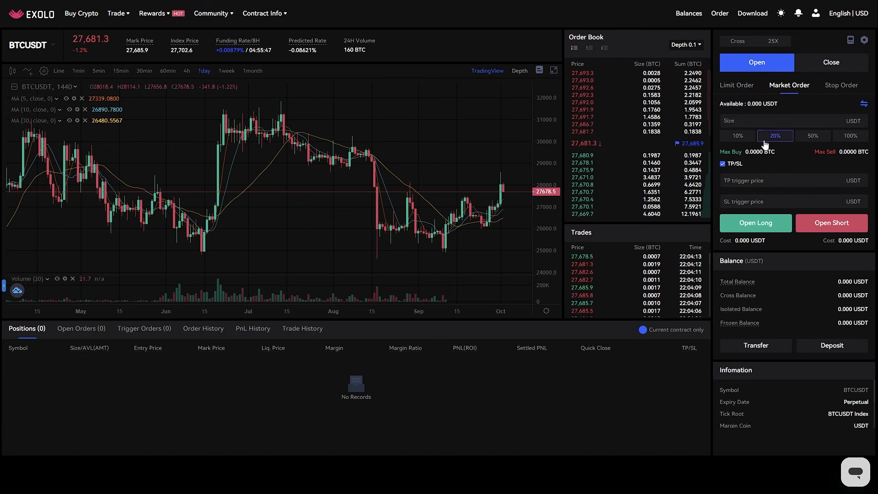
{"action": "left_click", "coordinate": [787, 201]}
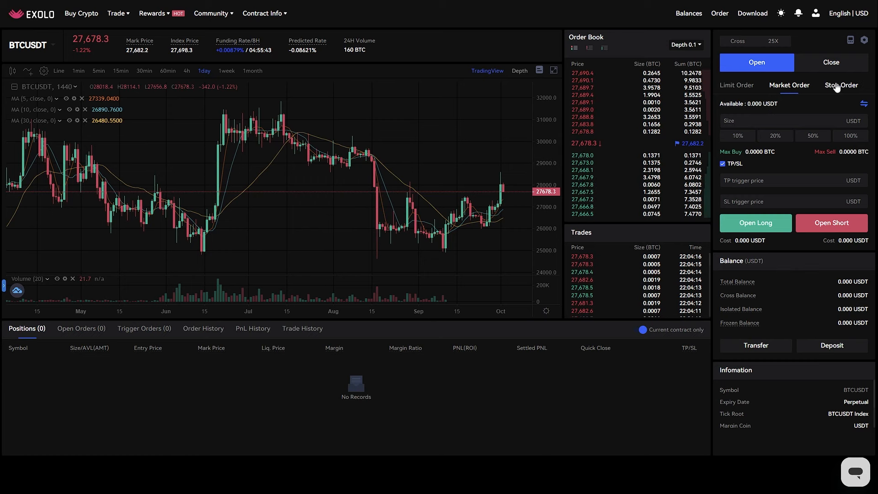
Try Stop Order at 50% size, then return to Market Order
{"action": "left_click", "coordinate": [842, 85]}
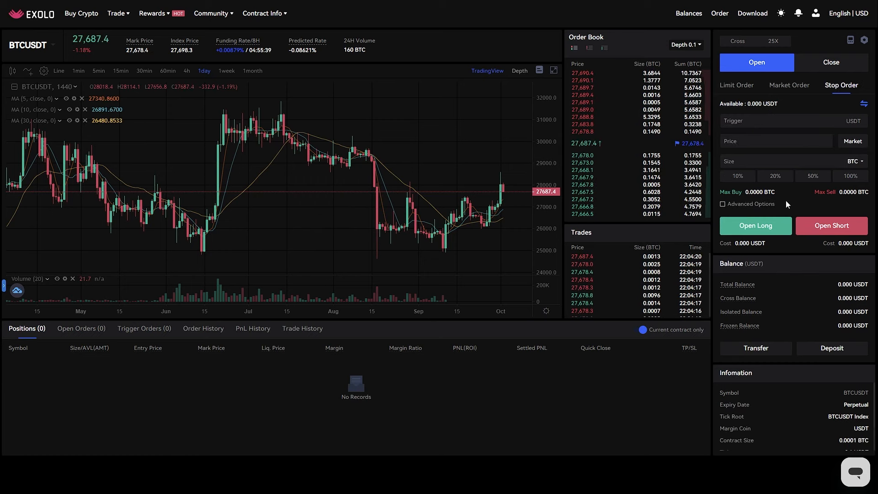
{"action": "left_click", "coordinate": [812, 175]}
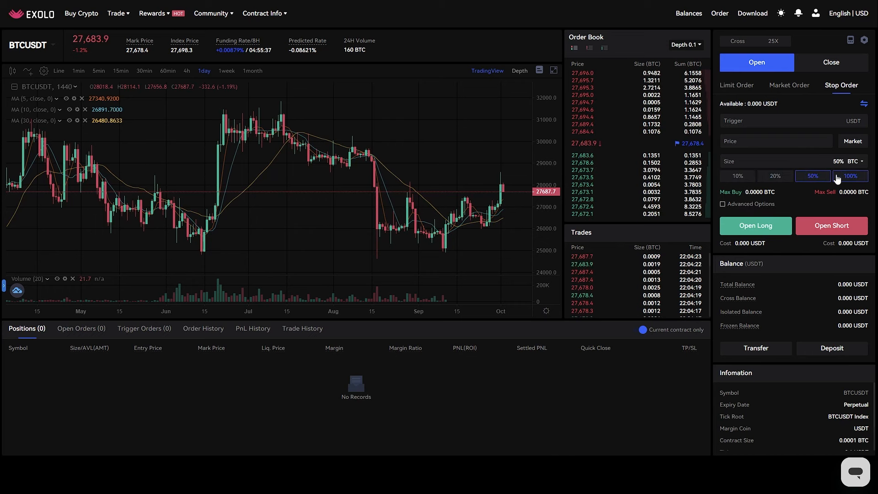
{"action": "left_click", "coordinate": [790, 85]}
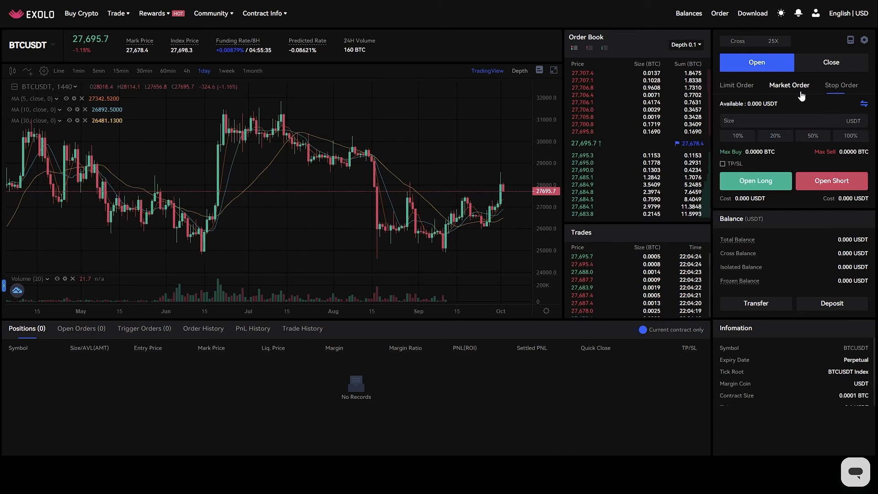
{"action": "left_click", "coordinate": [805, 135]}
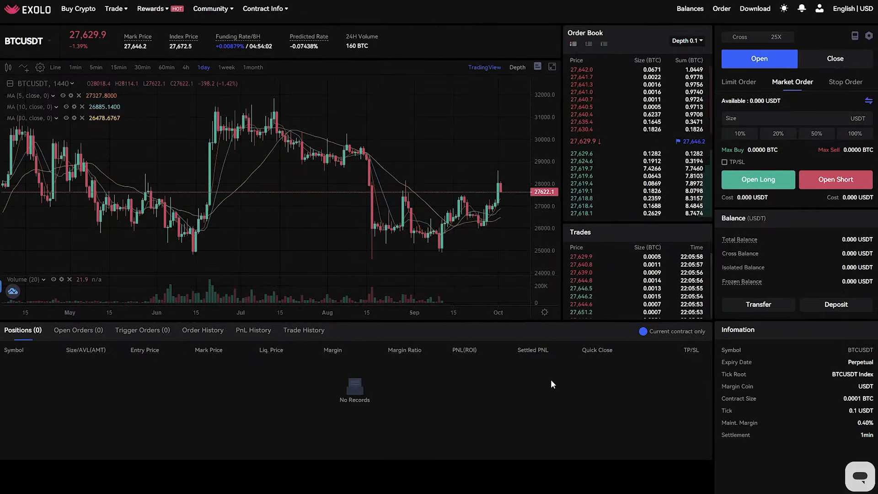
{"action": "mouse_move", "coordinate": [382, 220]}
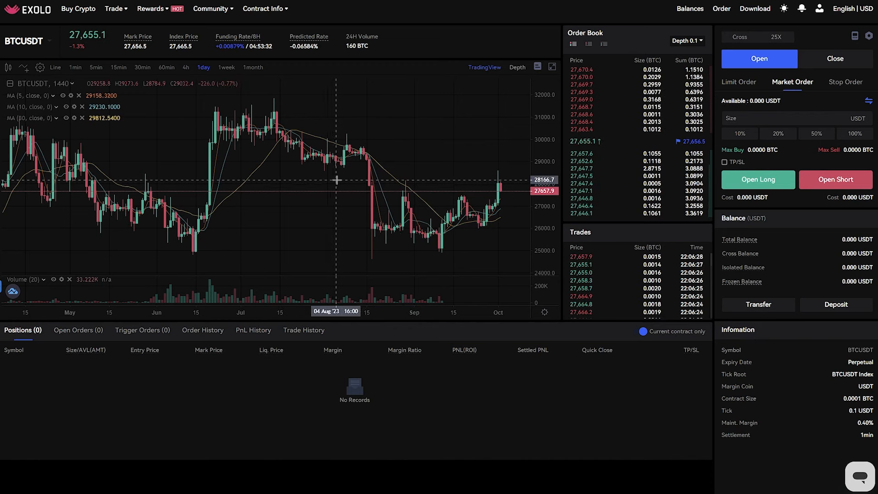
{"action": "mouse_move", "coordinate": [366, 180]}
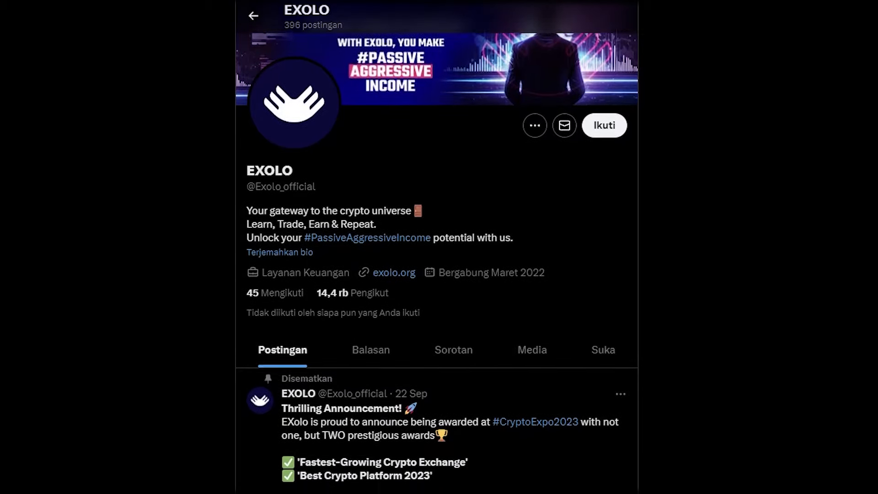
Scroll Exolo's X profile down to the pinned CryptoExpo2023 award post
{"action": "scroll", "scroll_direction": "down", "scroll_amount": 3}
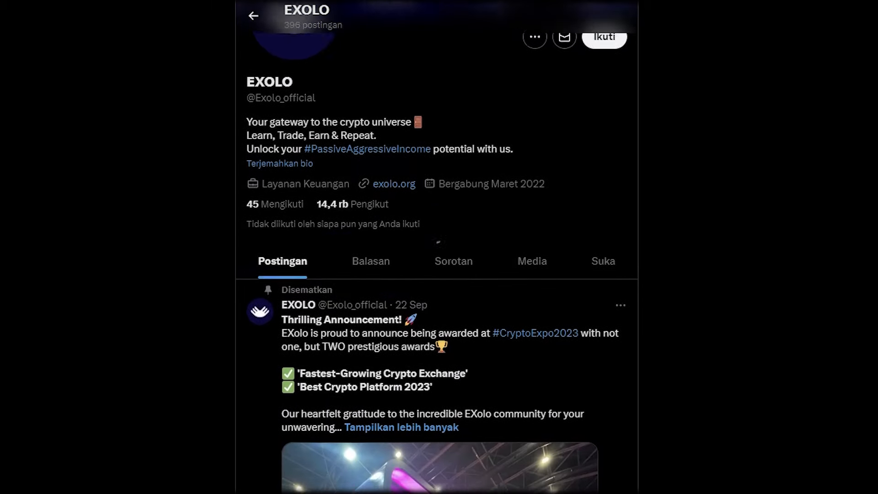